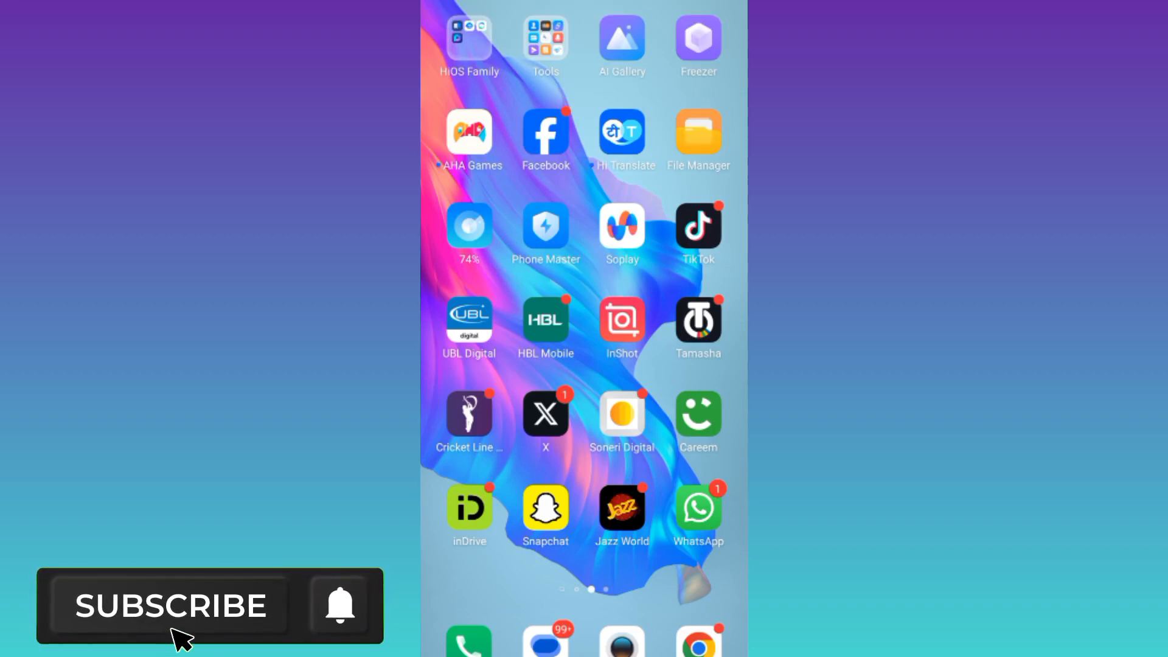
# - Launch Chrome and load facebook.com/support to reach the Facebook Help Center
pyautogui.click(171, 606)
pyautogui.write('facebook.com/support')
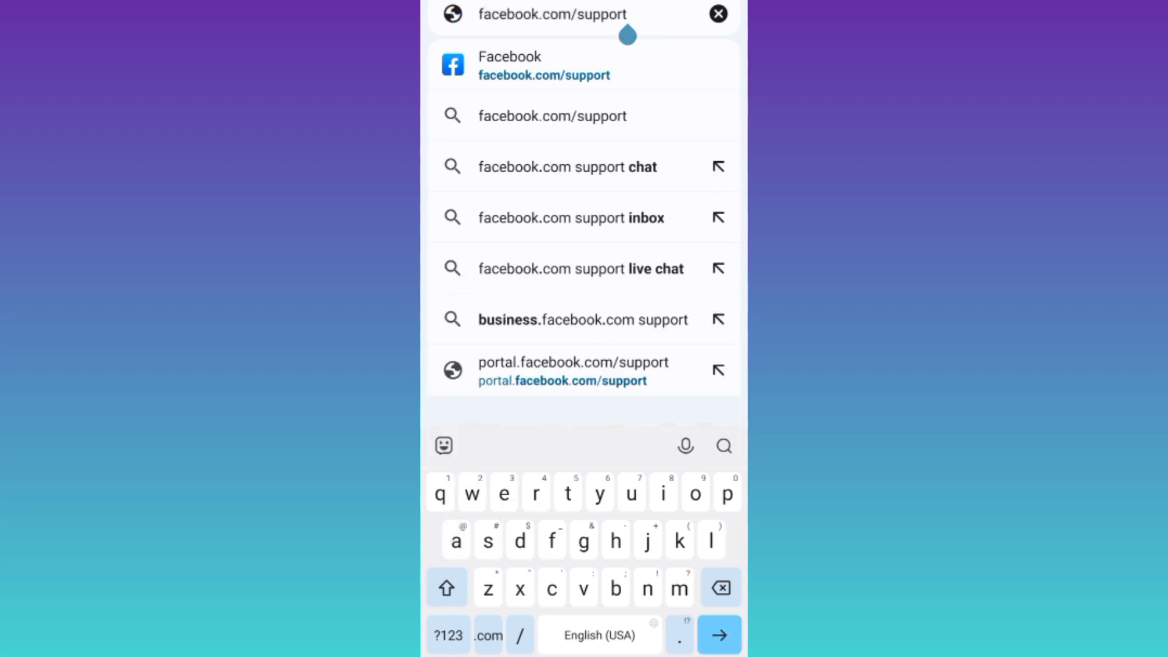
pyautogui.click(545, 64)
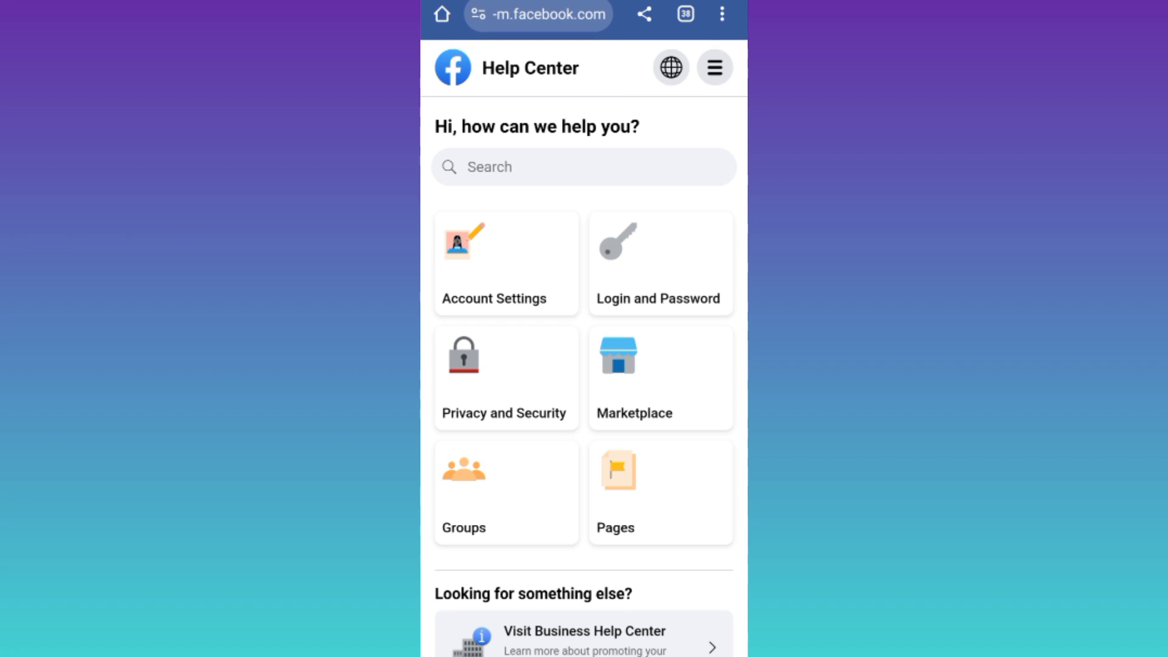
# - Open the Account Settings topic and answer 'Was this helpful?' with No
pyautogui.click(505, 264)
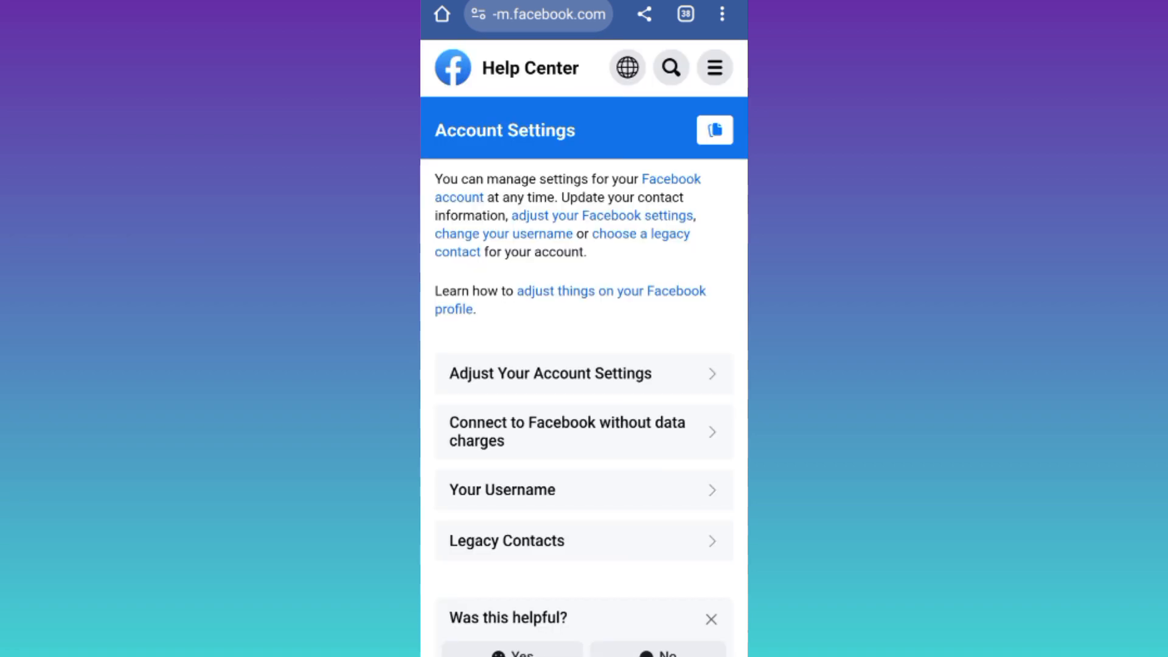
pyautogui.scroll(-3)
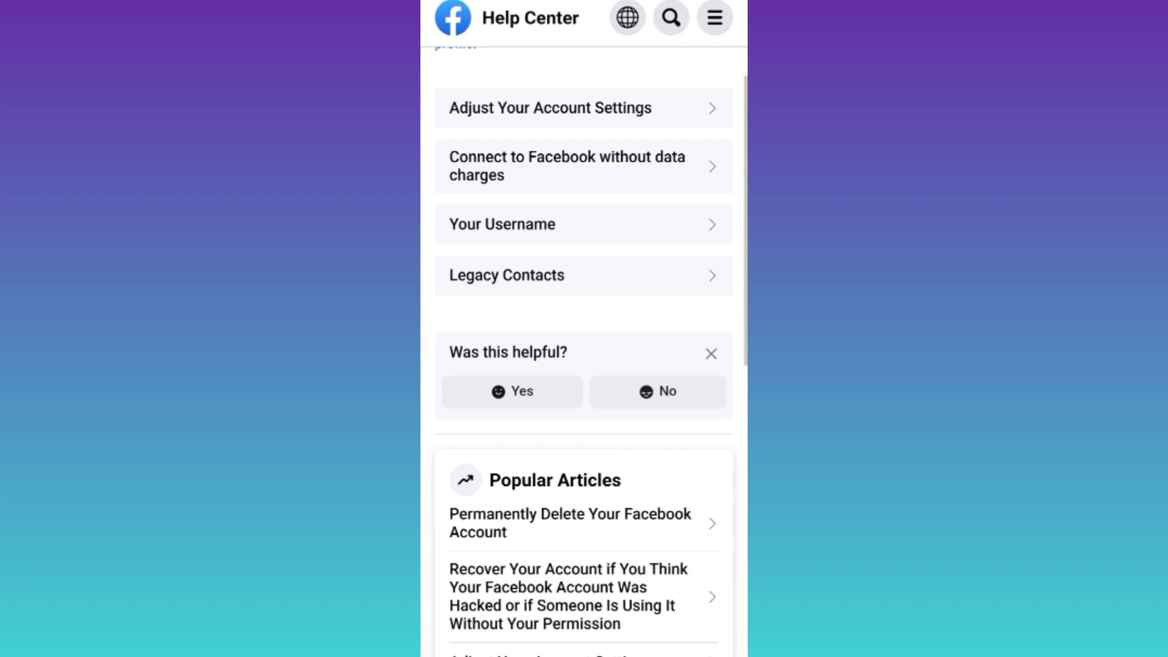
pyautogui.click(657, 391)
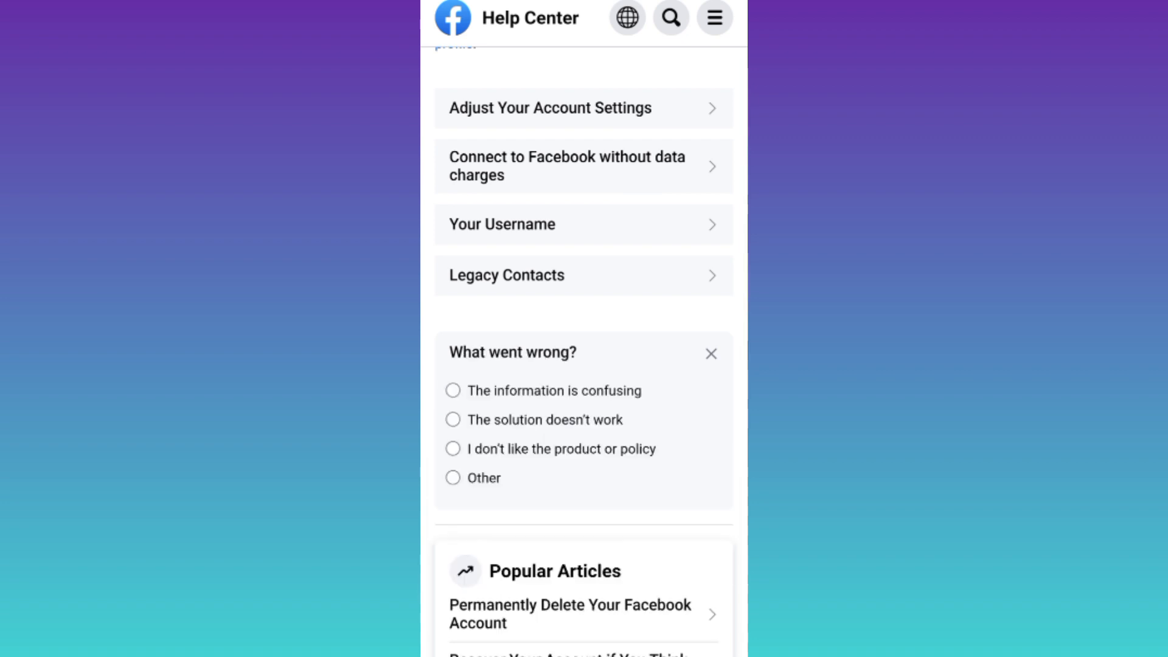